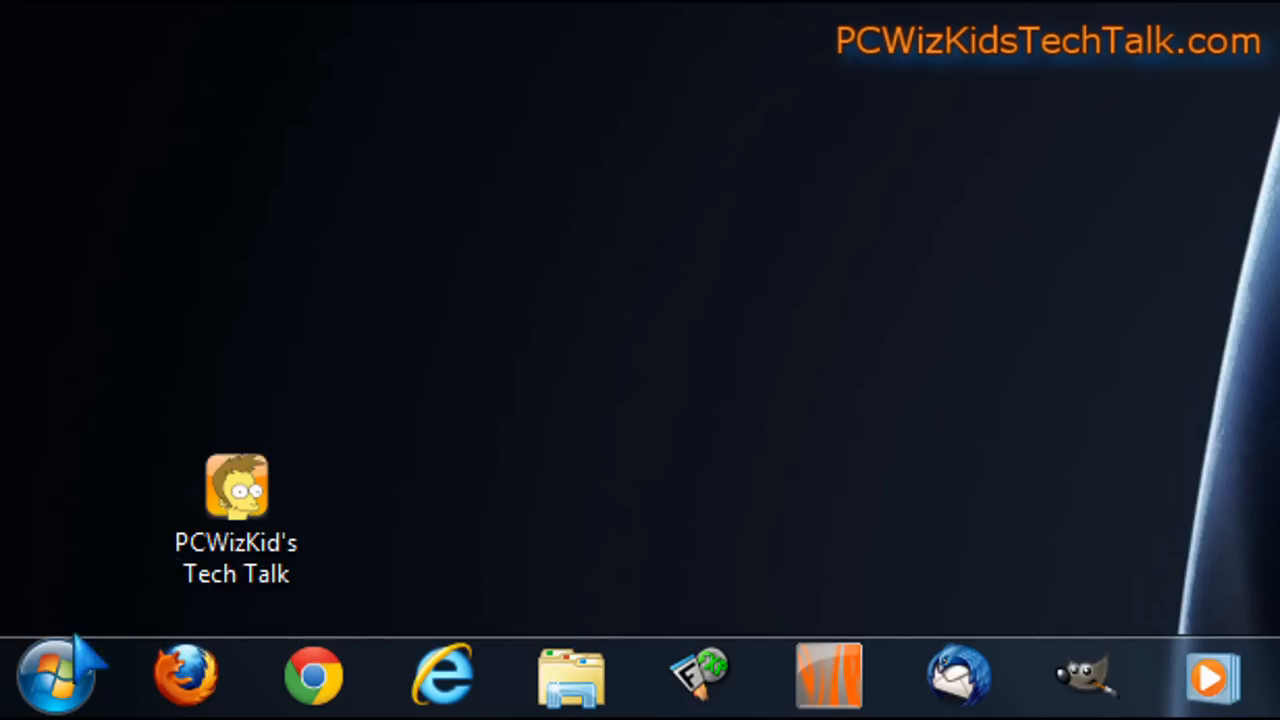
Launch Command Prompt by searching 'cmd' from the Windows 7 Start menu.
{"action": "left_click", "coordinate": [55, 675]}
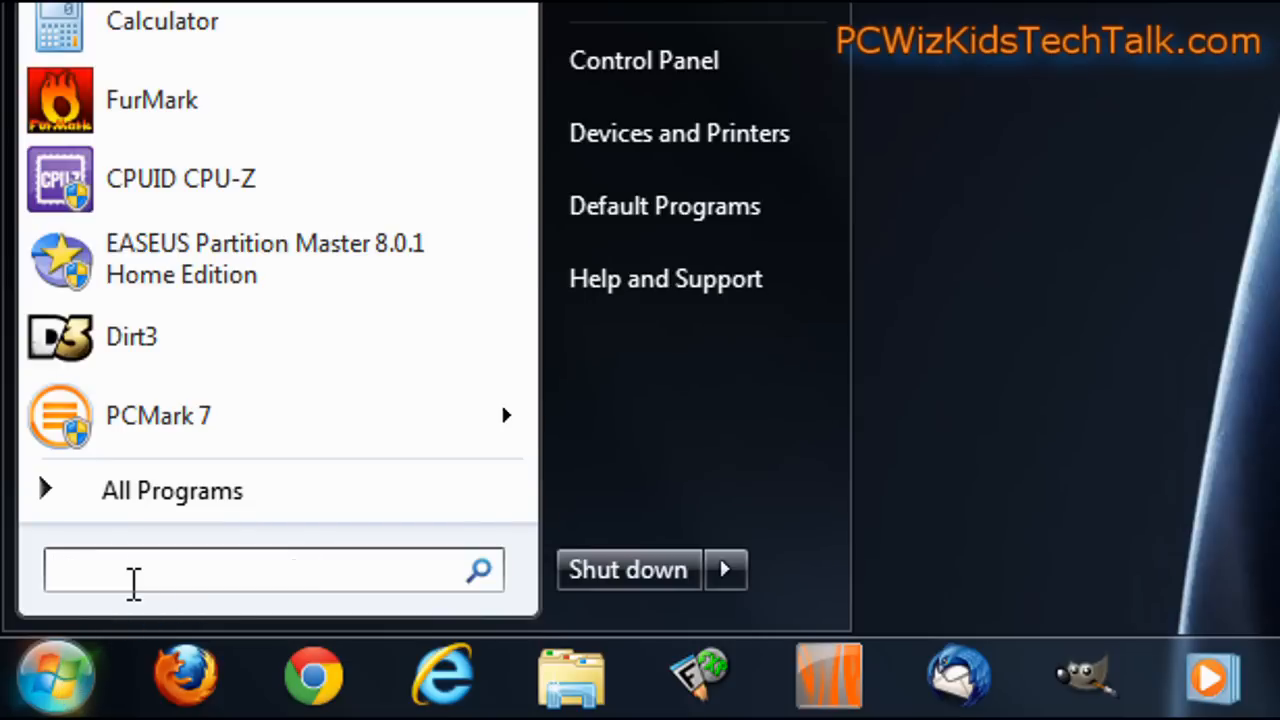
{"action": "type", "text": "cmd"}
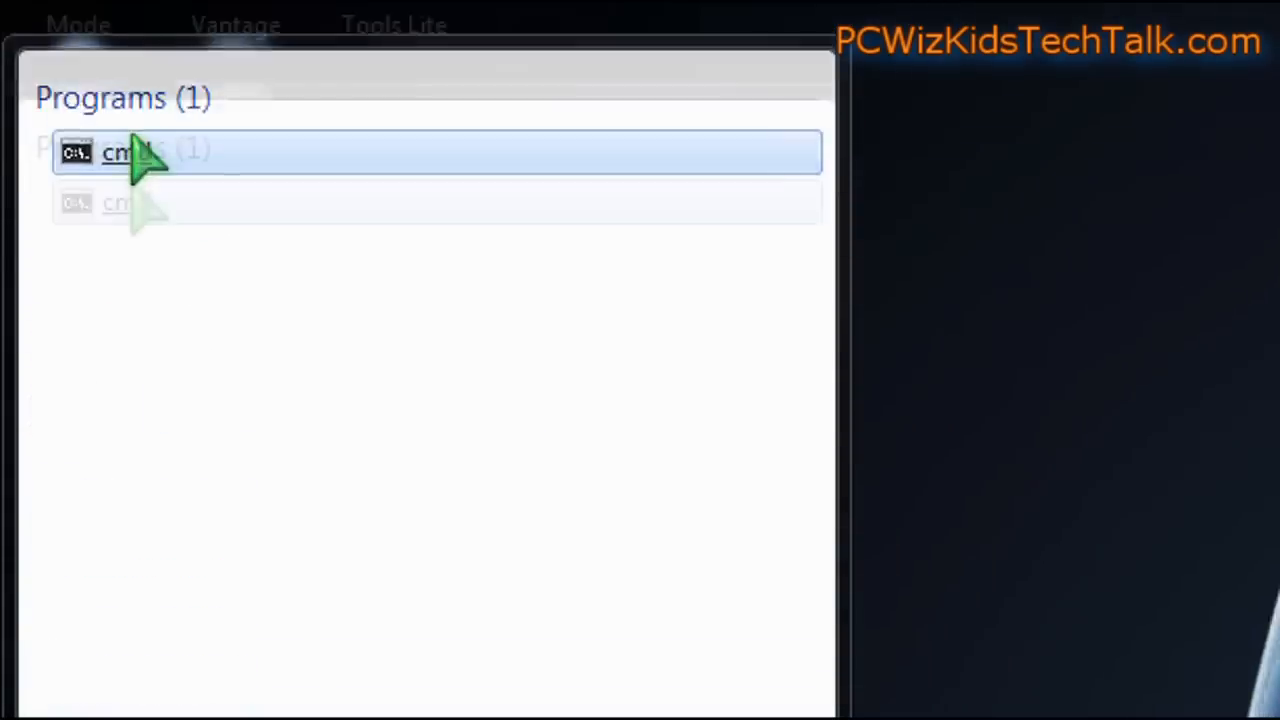
{"action": "left_click", "coordinate": [130, 152]}
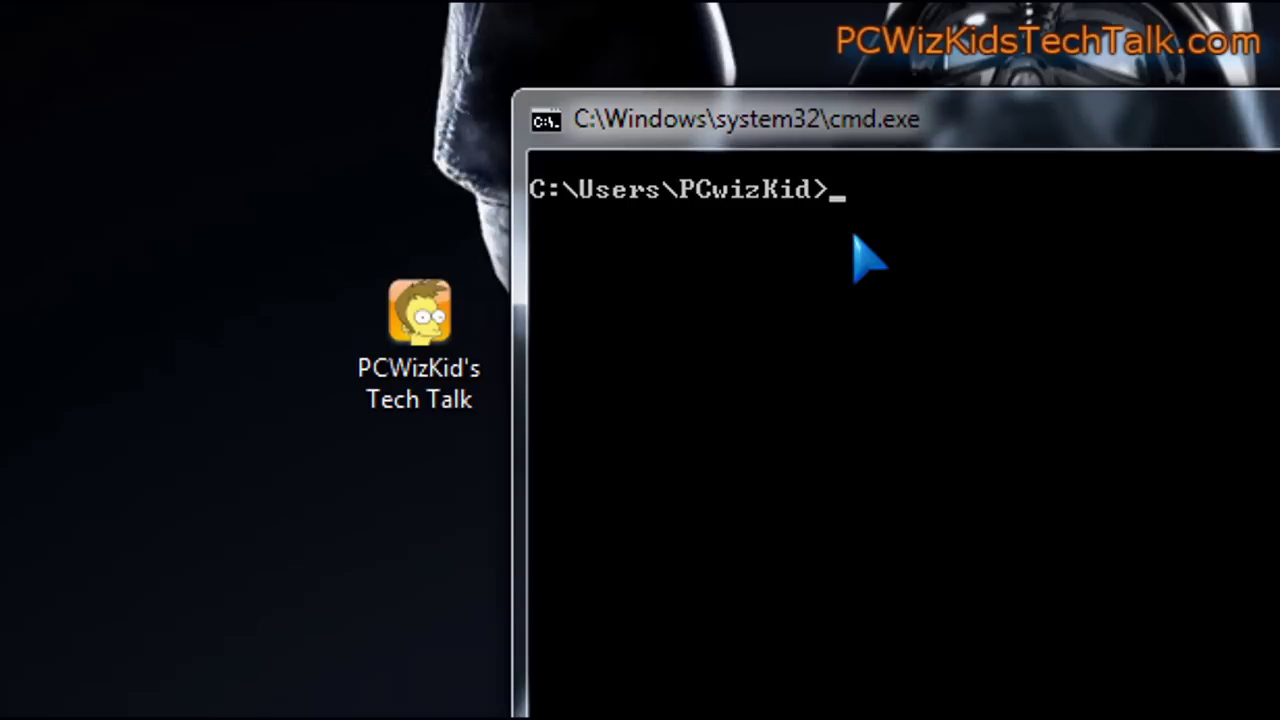
Type cls, replace it with dir, then with cd, without running anything.
{"action": "type", "text": "cls"}
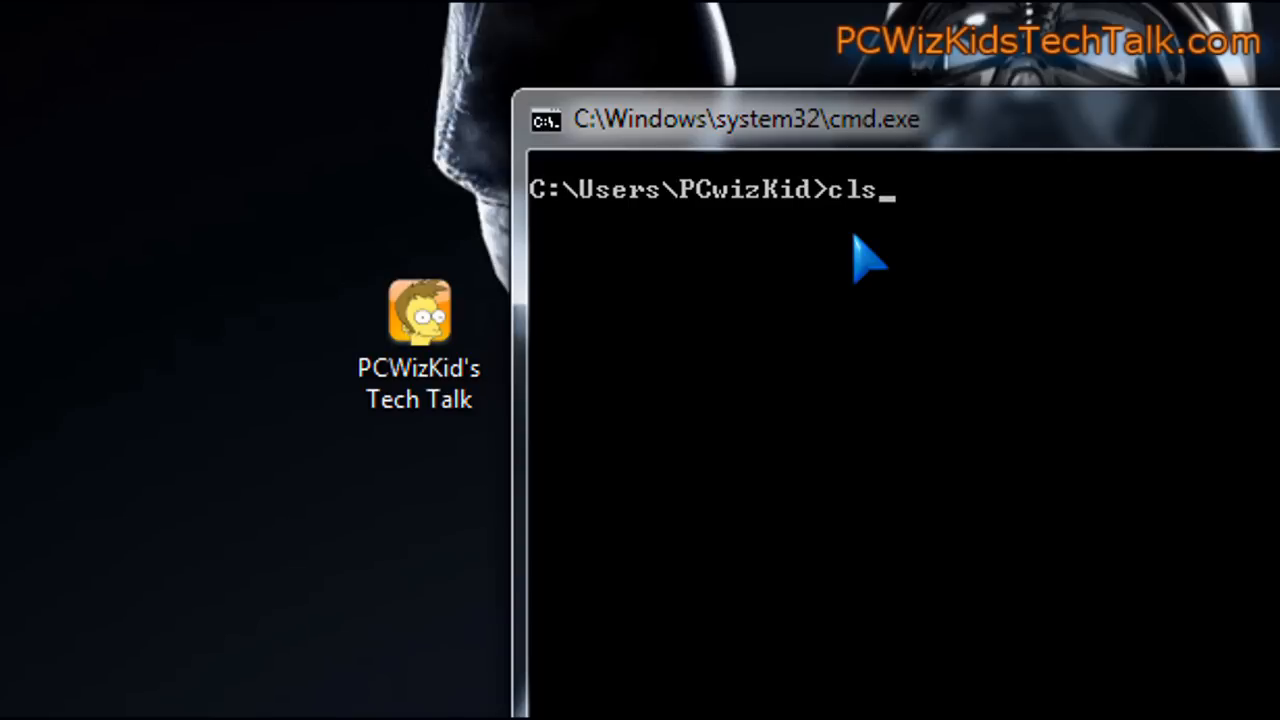
{"action": "type", "text": "dir"}
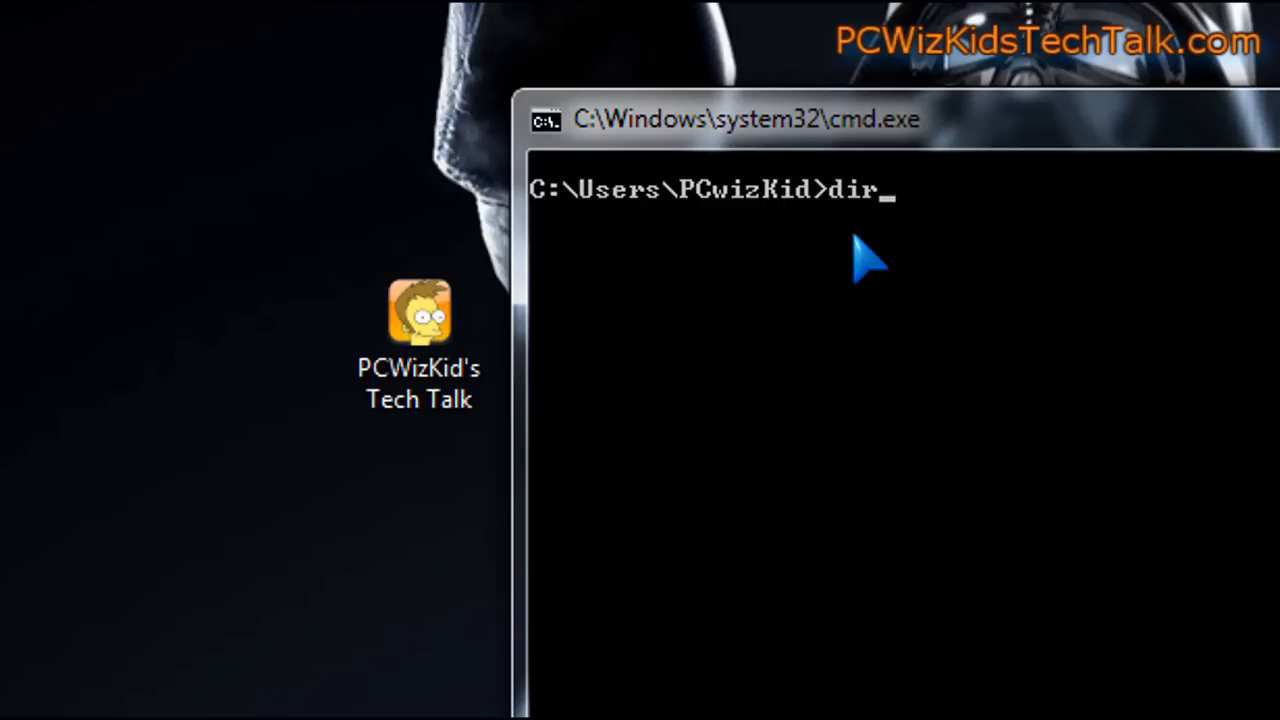
{"action": "type", "text": "cd"}
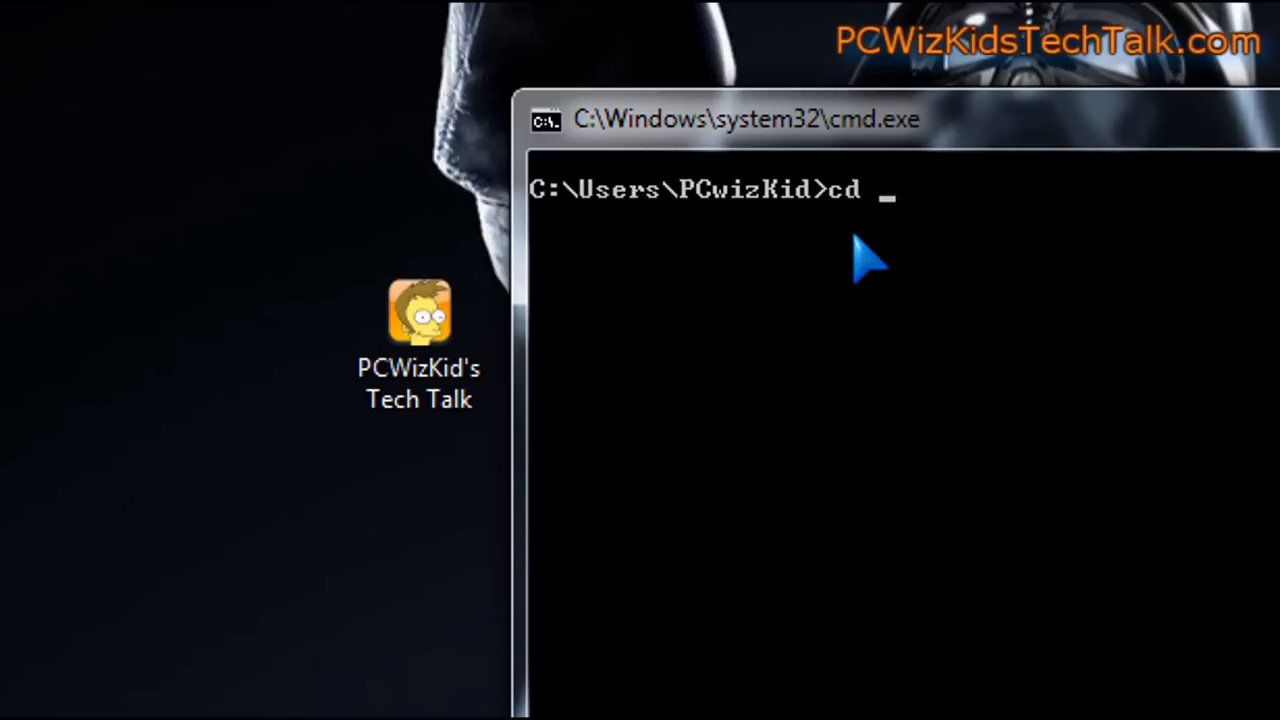
Change into the Desktop folder with cd Desktop.
{"action": "type", "text": "desk"}
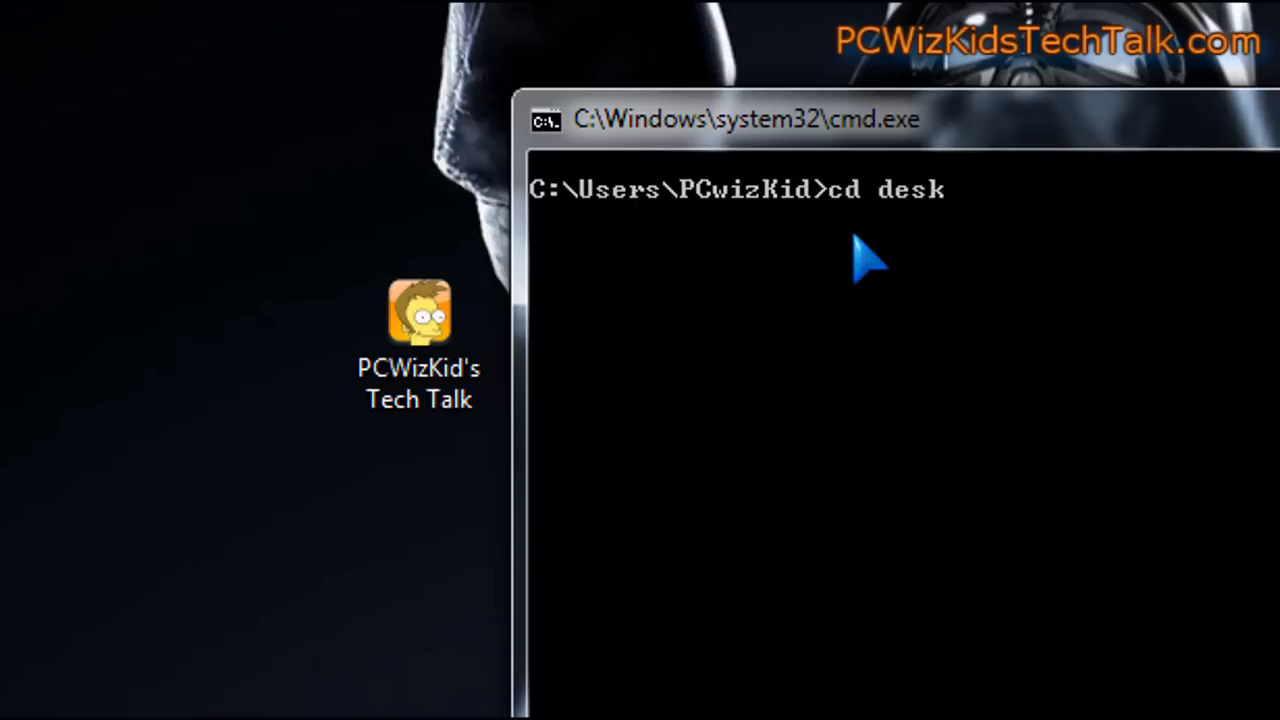
{"action": "type", "text": "Desktop"}
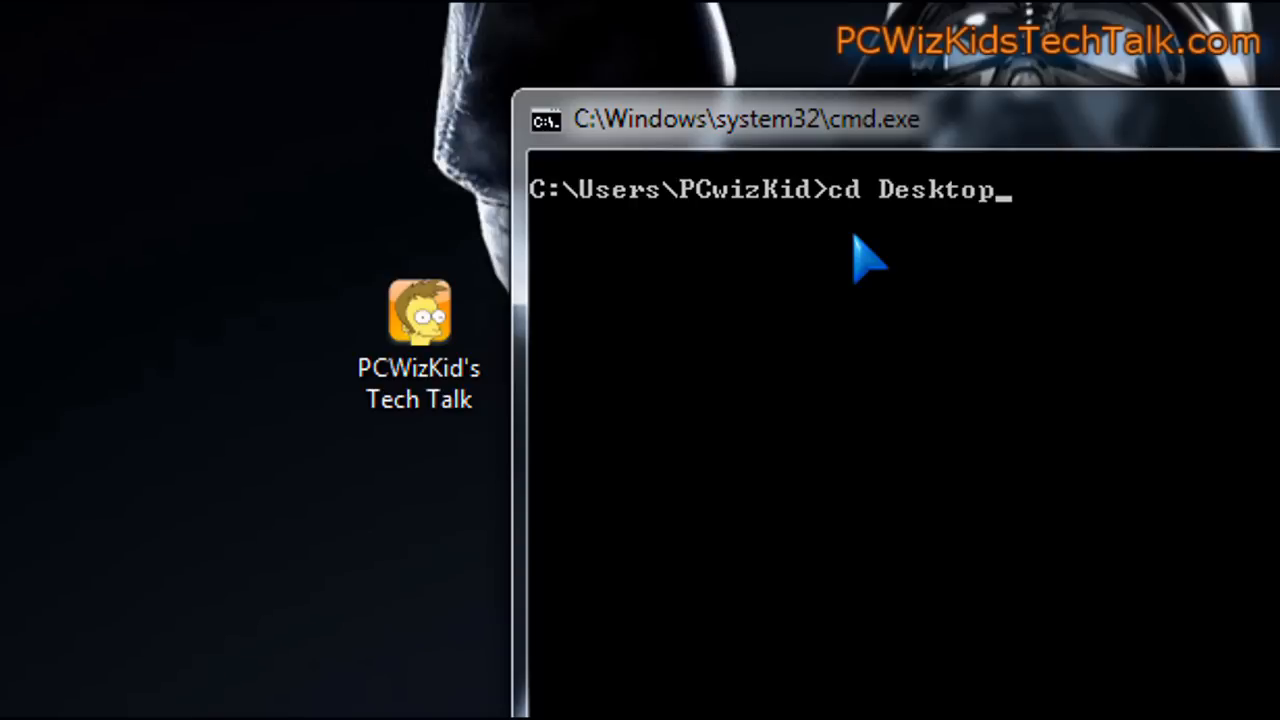
{"action": "key", "text": "Return"}
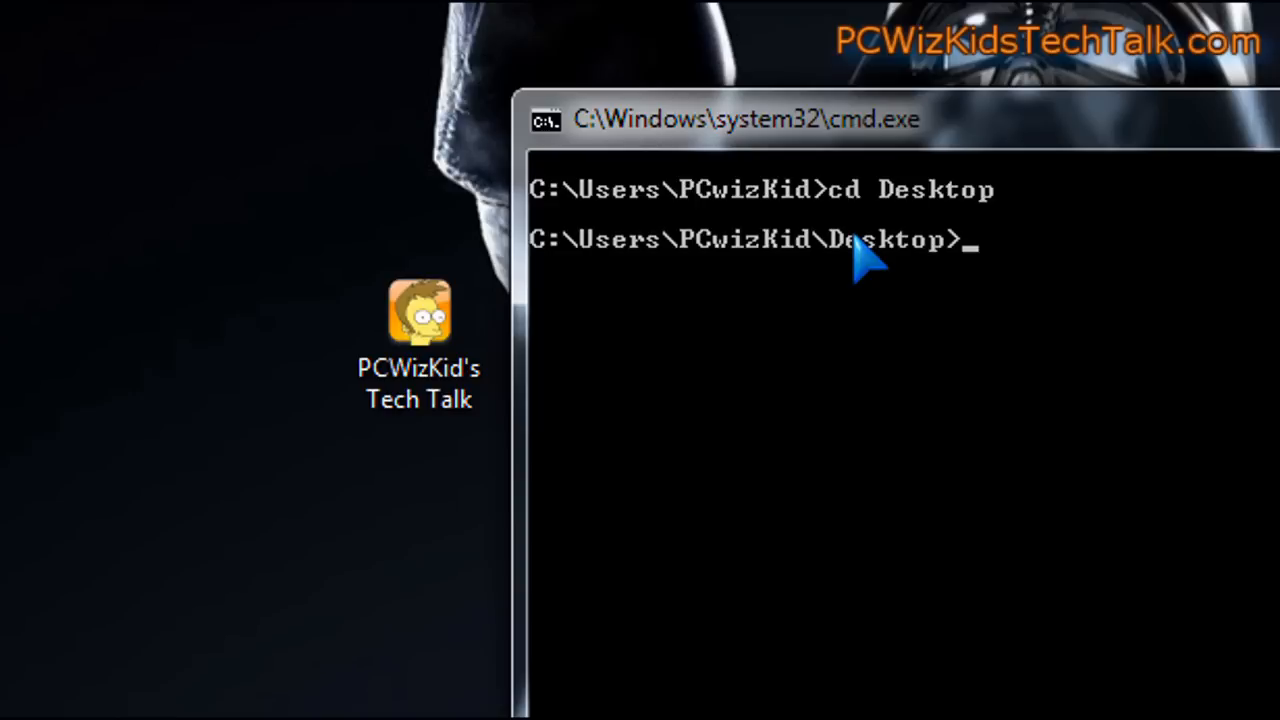
{"action": "mouse_move", "coordinate": [920, 285]}
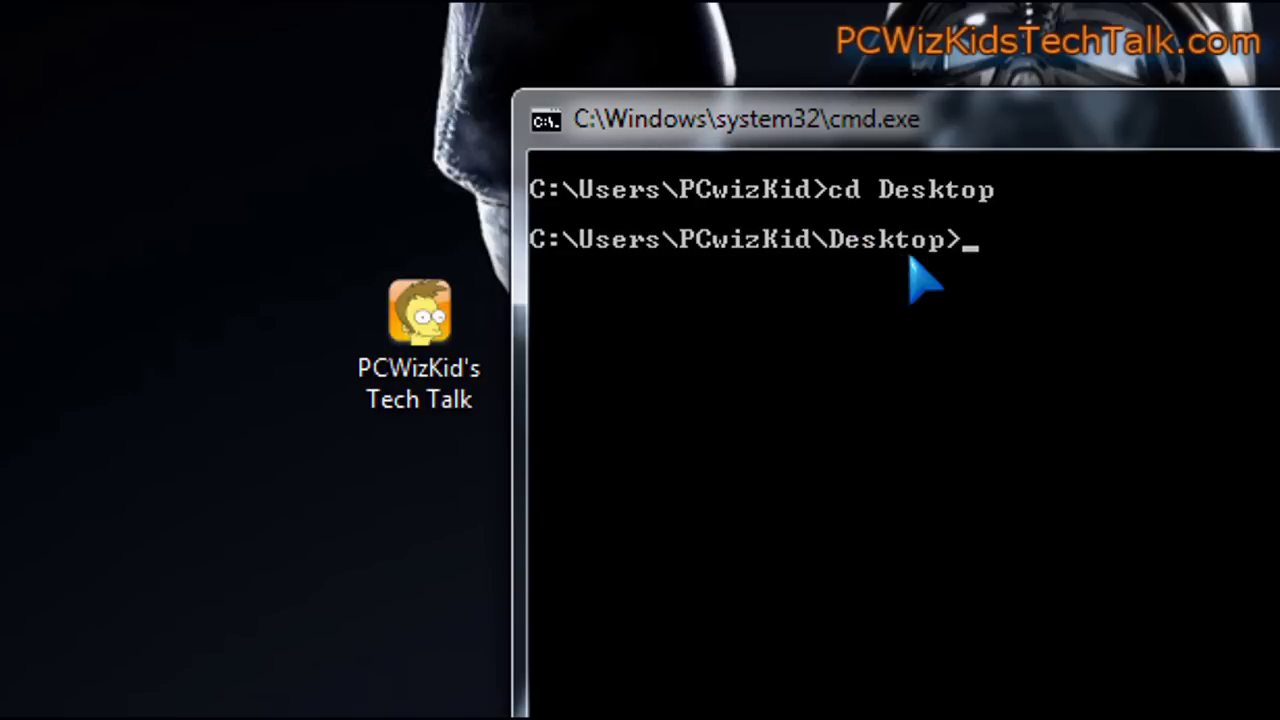
{"action": "mouse_move", "coordinate": [950, 285]}
{"action": "type", "text": "cd\\"}
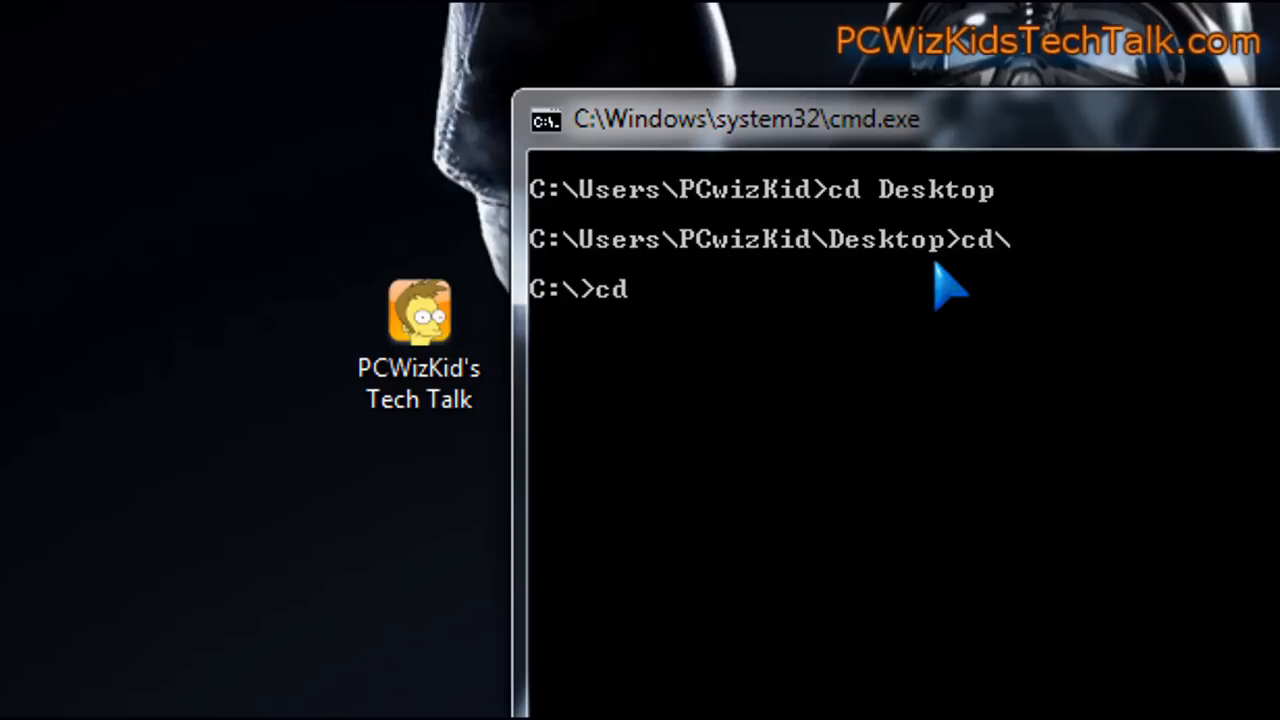
Return to the home folder via the full path Users\PCwizKid\.
{"action": "type", "text": "Users"}
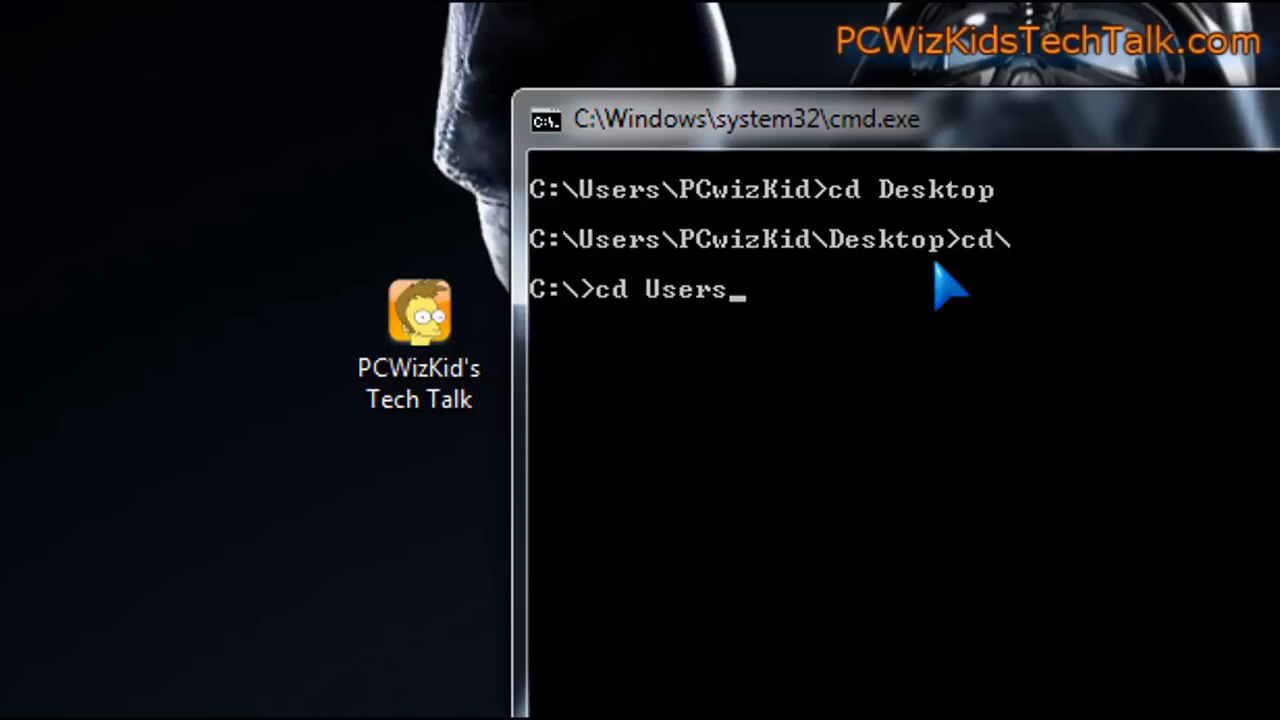
{"action": "type", "text": "\\PCwizKid"}
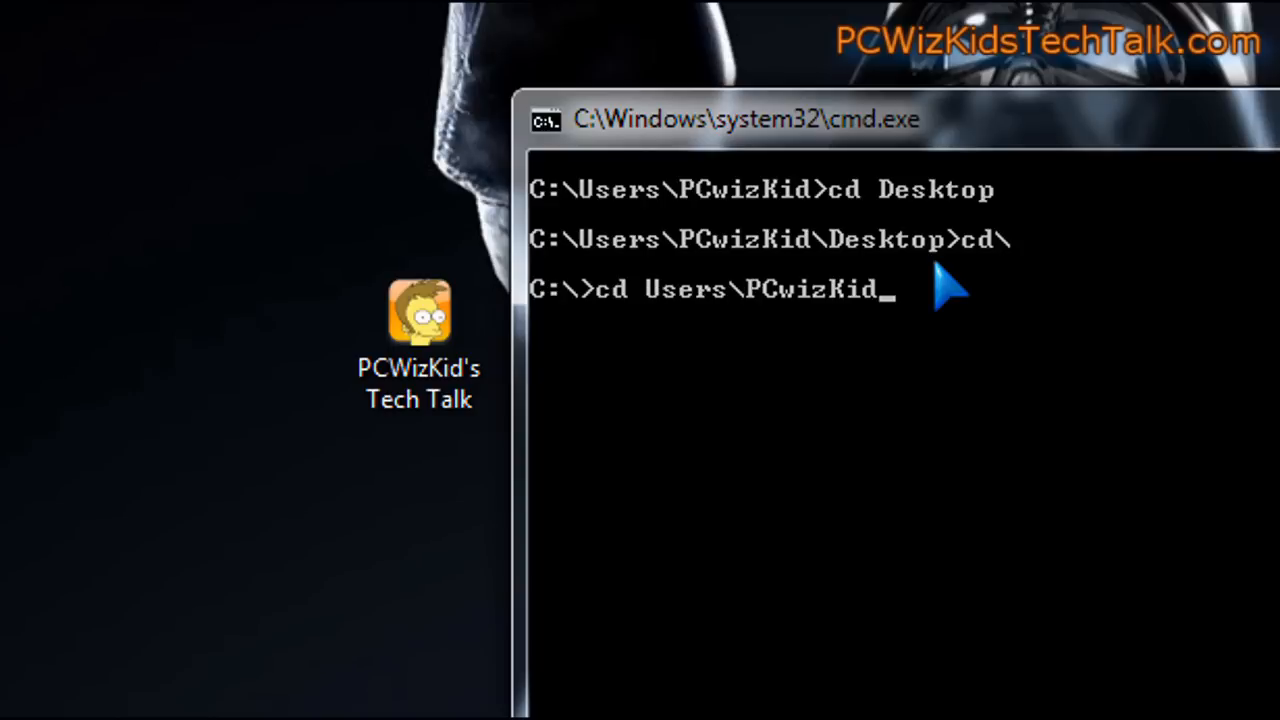
{"action": "type", "text": "\\"}
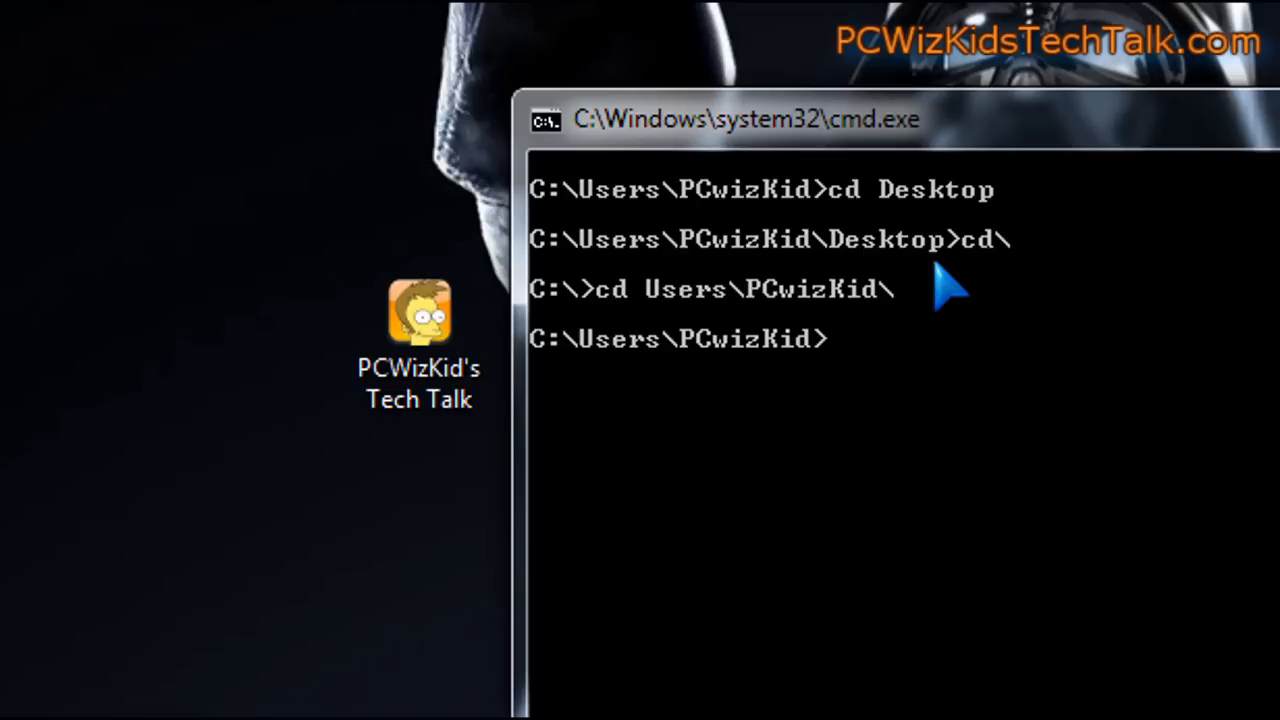
Type cd Users\PCwizKid, then erase it to leave an empty prompt.
{"action": "type", "text": "cd U"}
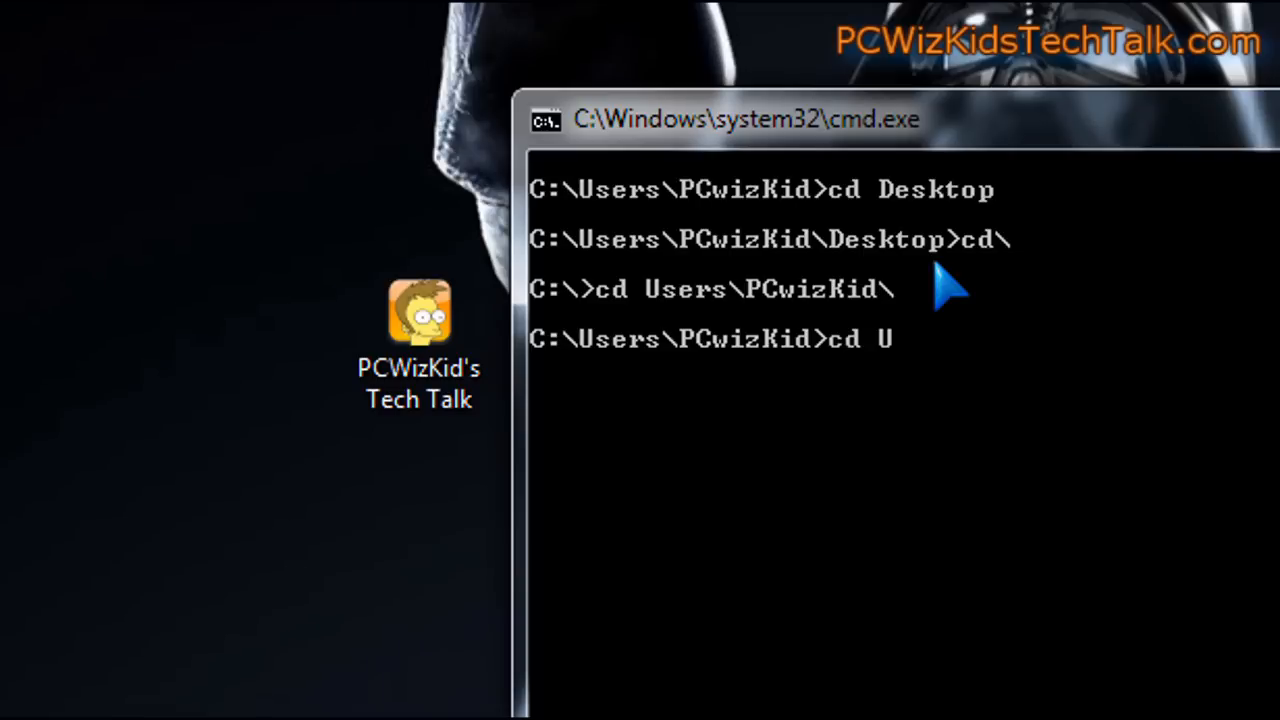
{"action": "type", "text": "sers\\"}
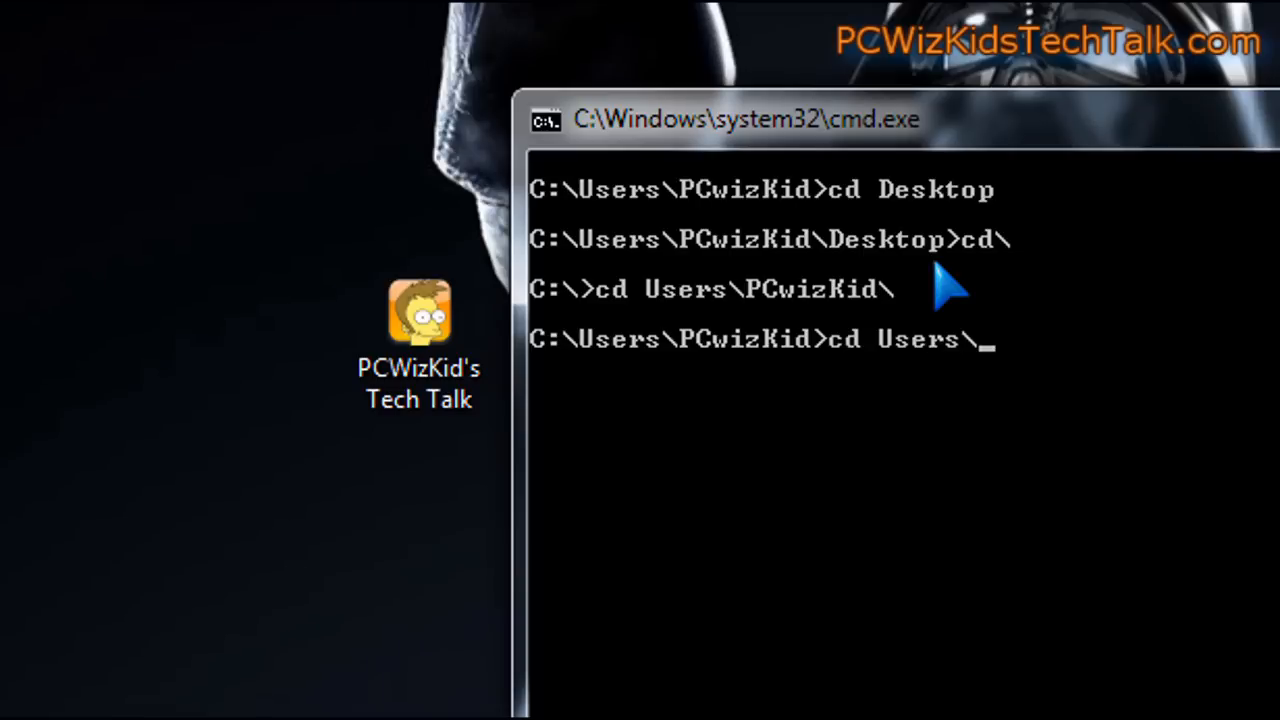
{"action": "type", "text": "PCwiz"}
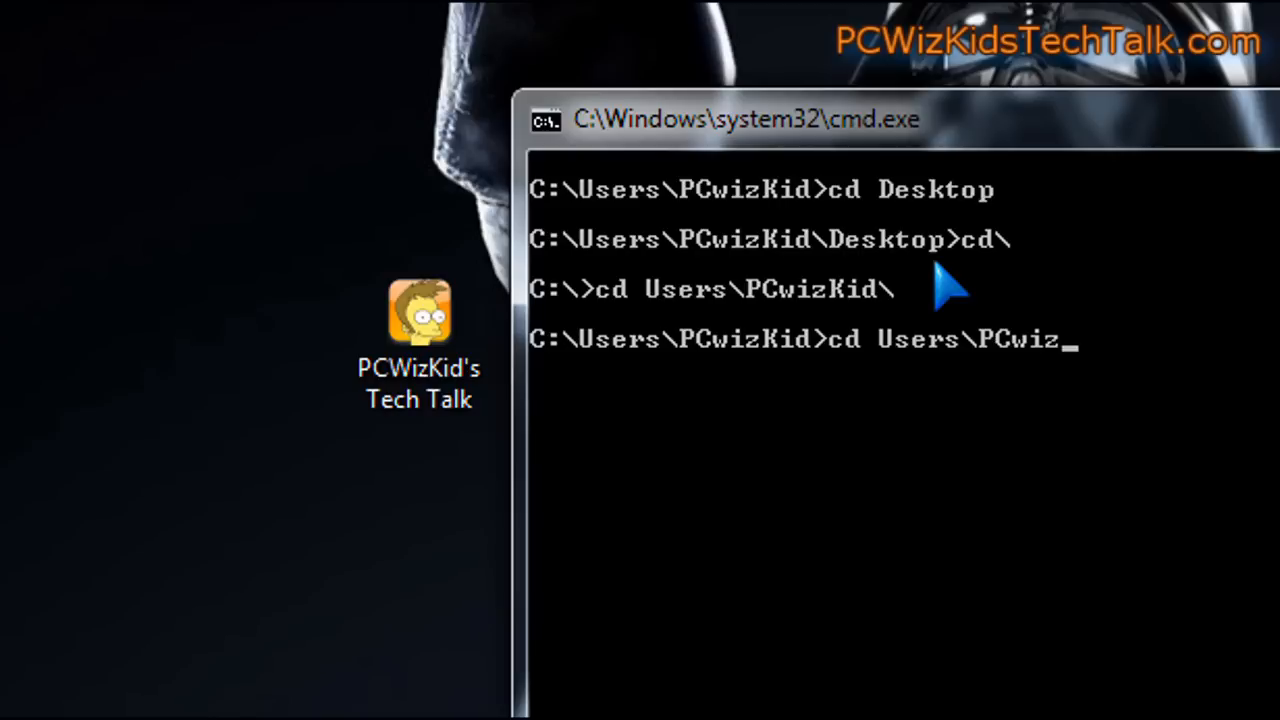
{"action": "type", "text": "Kid"}
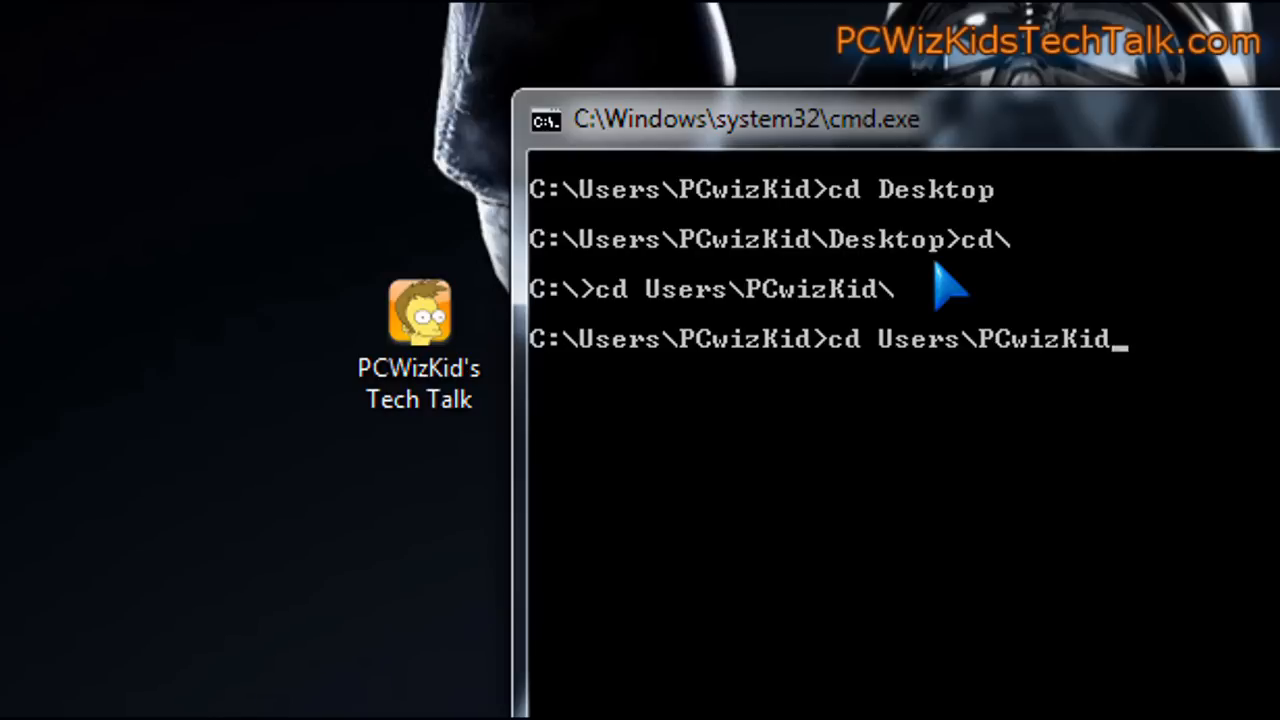
{"action": "key", "text": "Backspace"}
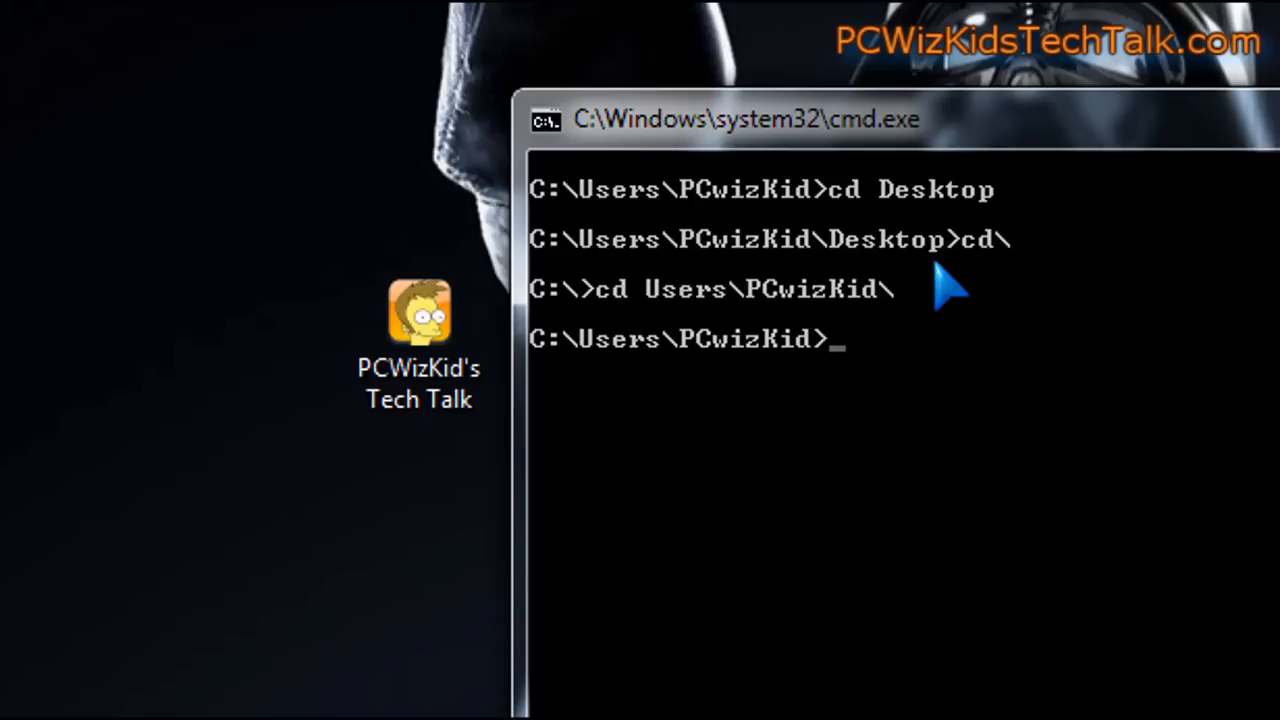
{"action": "mouse_move", "coordinate": [905, 380]}
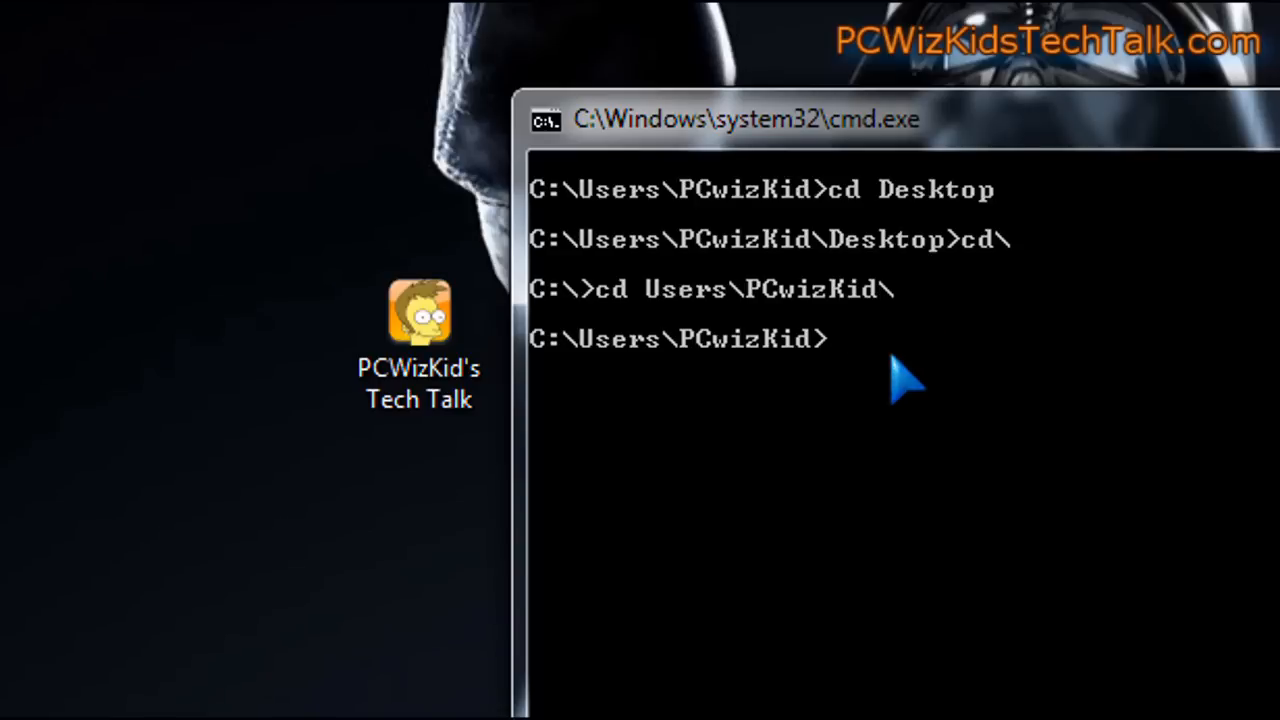
{"action": "mouse_move", "coordinate": [845, 385]}
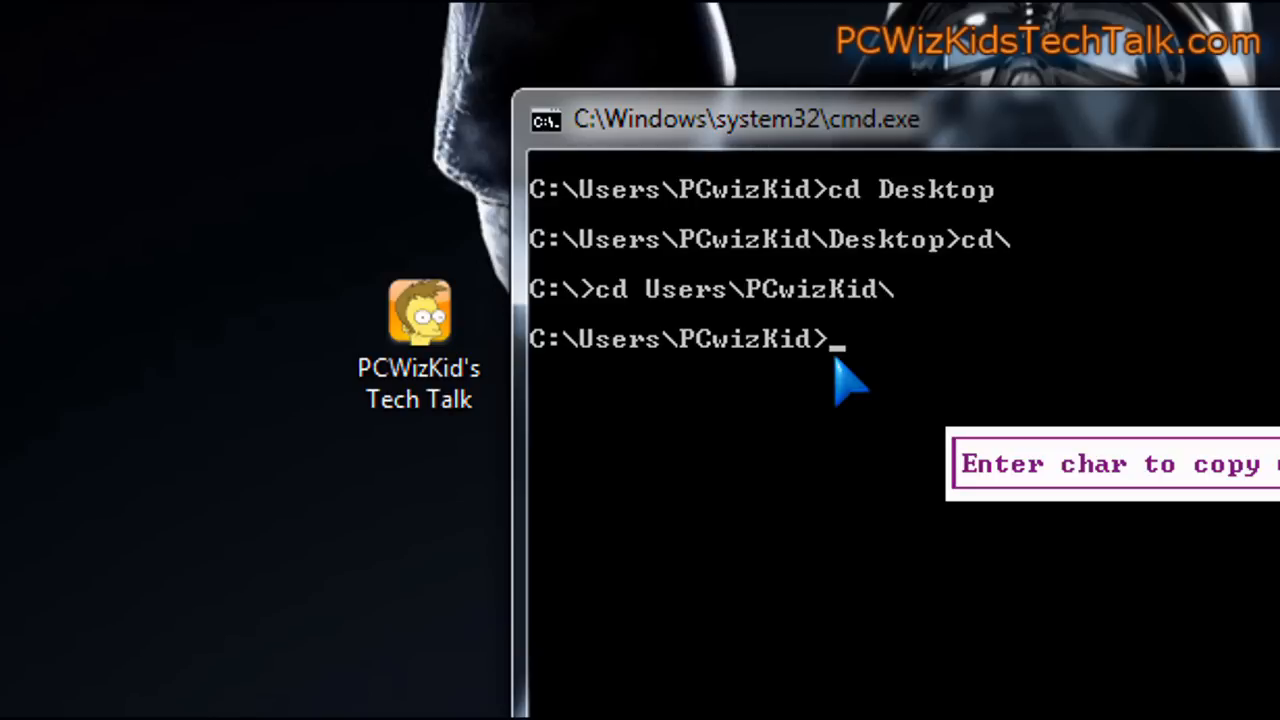
Rebuild the recalled command as cd Users\PCwizKid\ up to the trailing backslash.
{"action": "type", "text": "cd Users\\PCwi"}
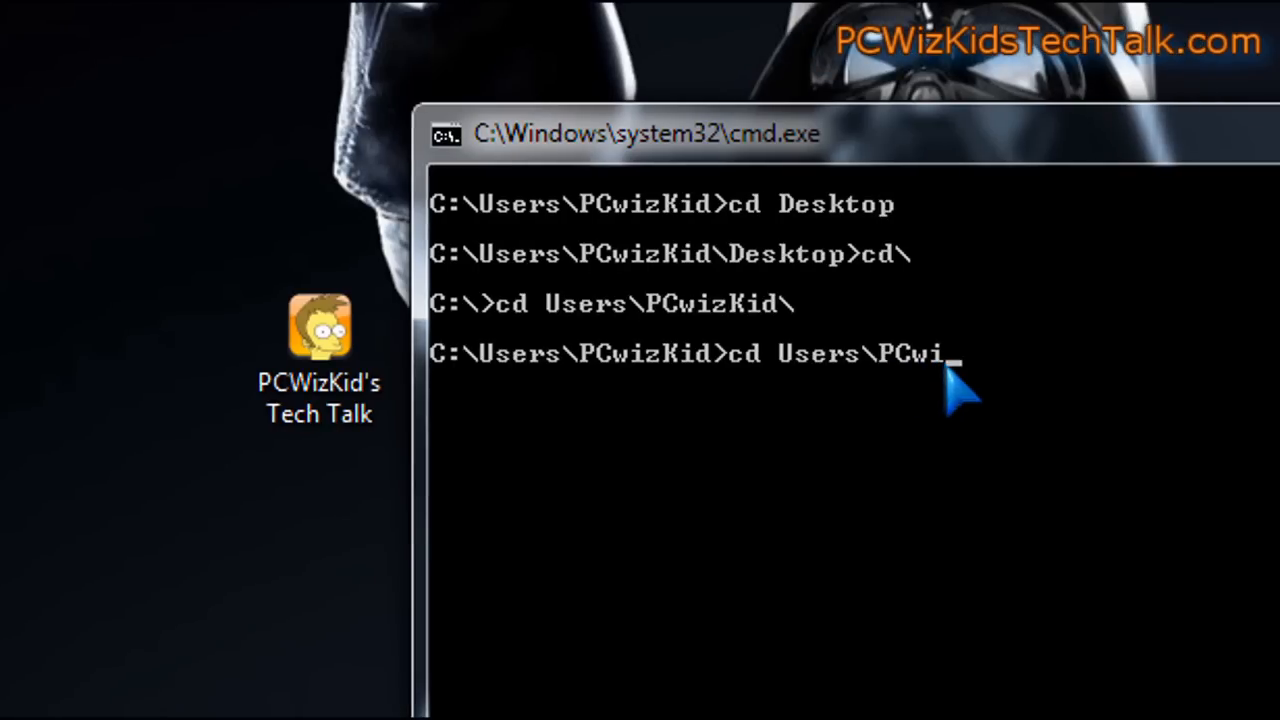
{"action": "mouse_move", "coordinate": [950, 400]}
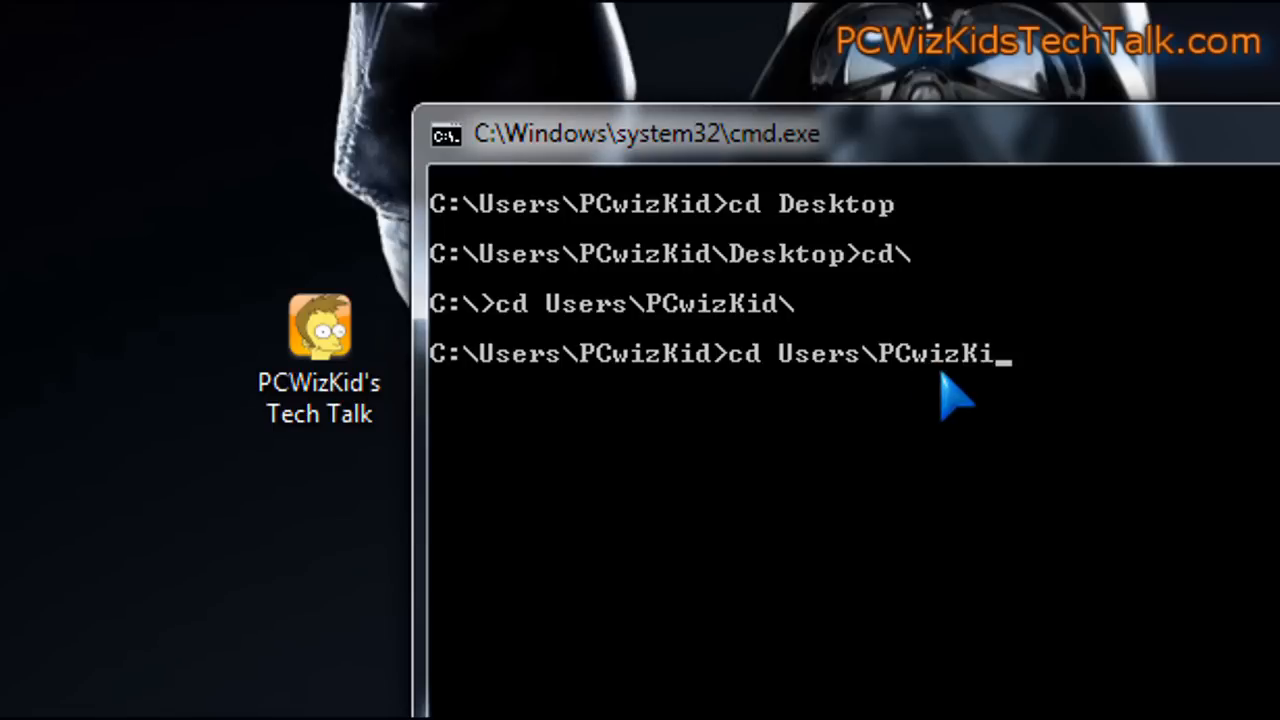
{"action": "type", "text": "d\\"}
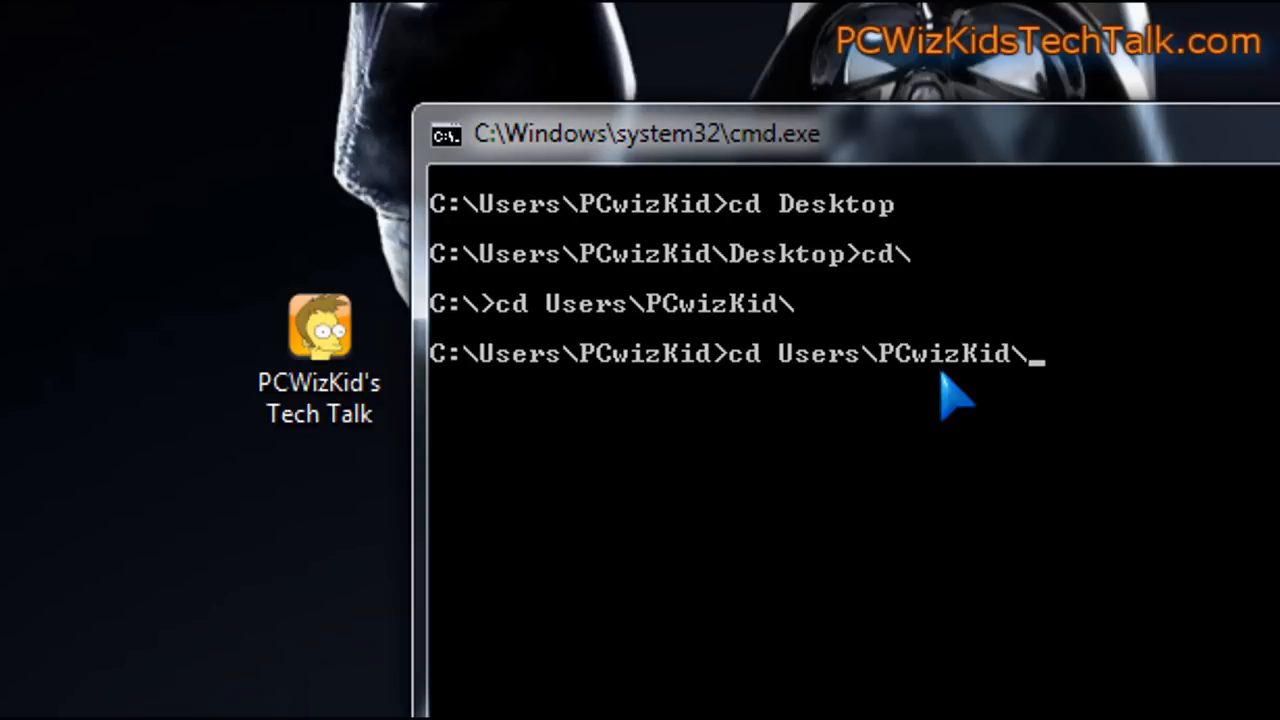
{"action": "mouse_move", "coordinate": [945, 415]}
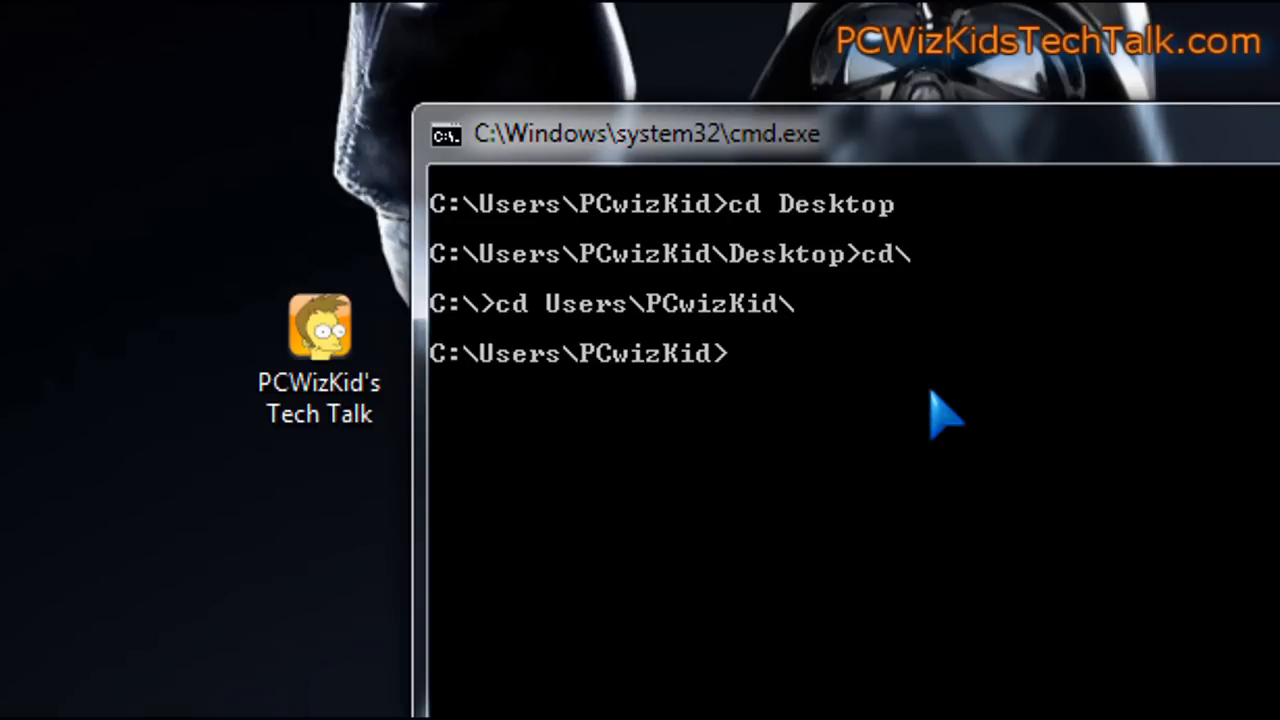
{"action": "mouse_move", "coordinate": [755, 415]}
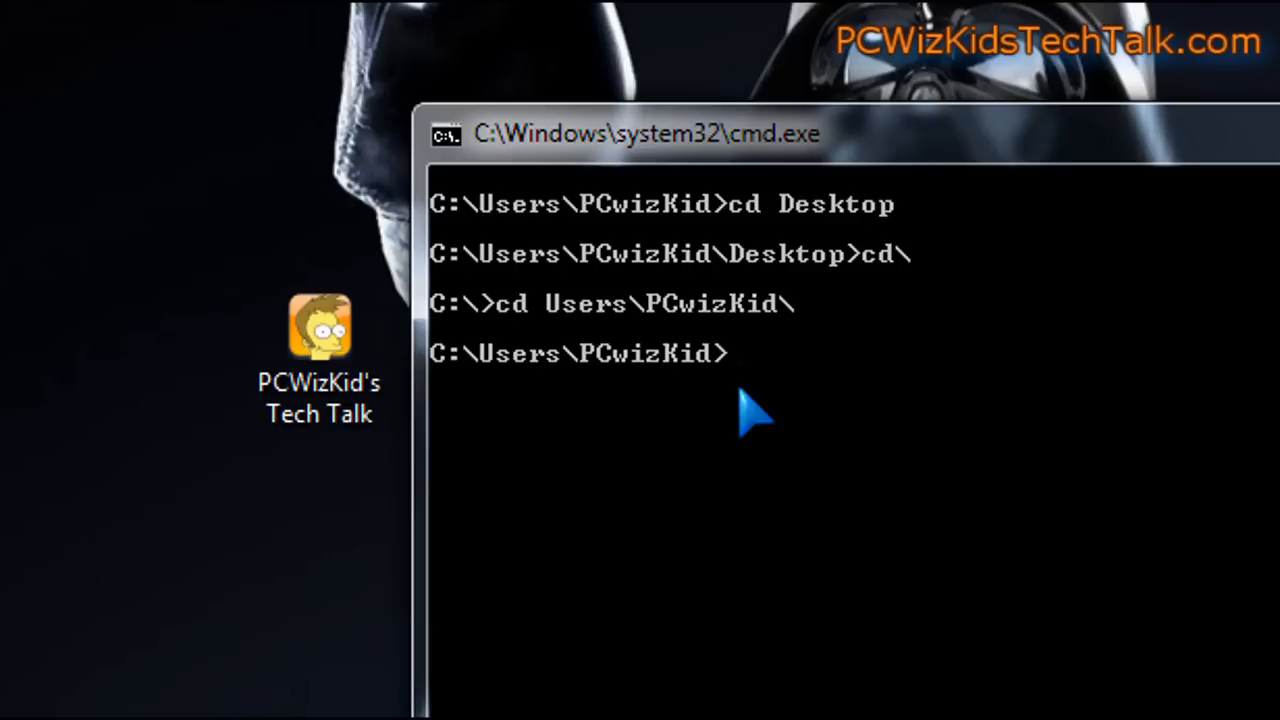
{"action": "mouse_move", "coordinate": [688, 318]}
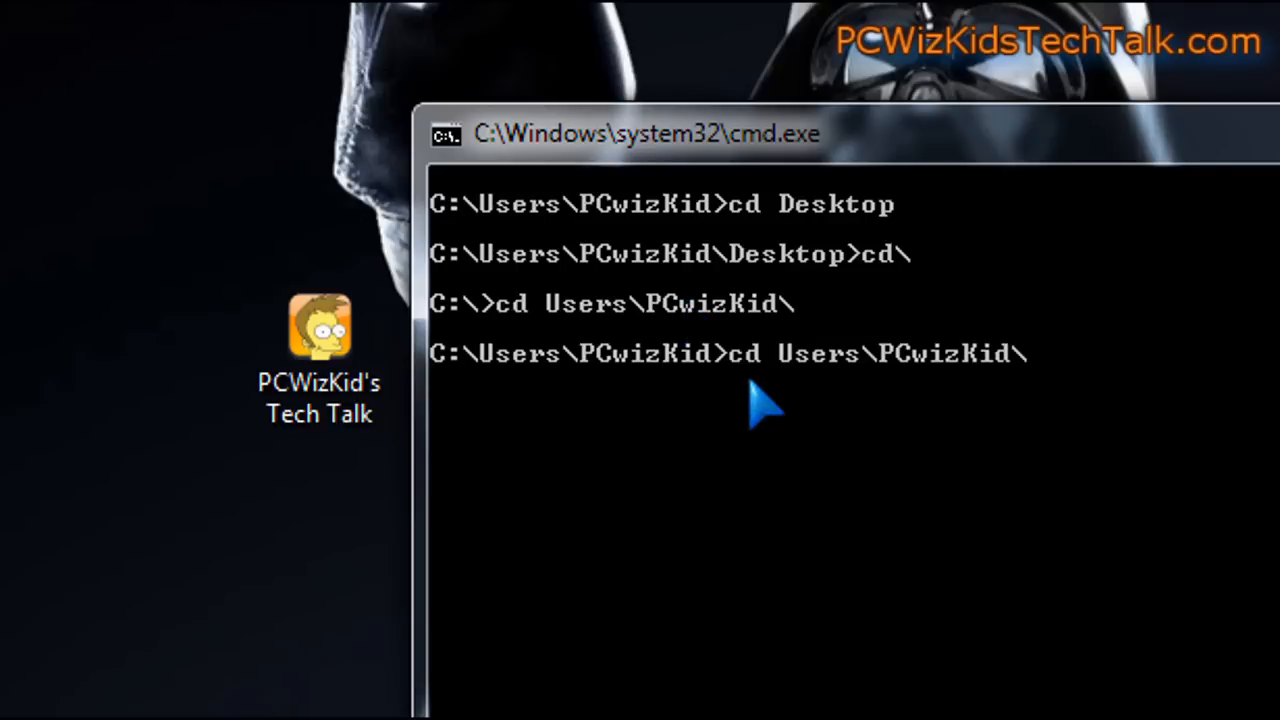
{"action": "mouse_move", "coordinate": [920, 390]}
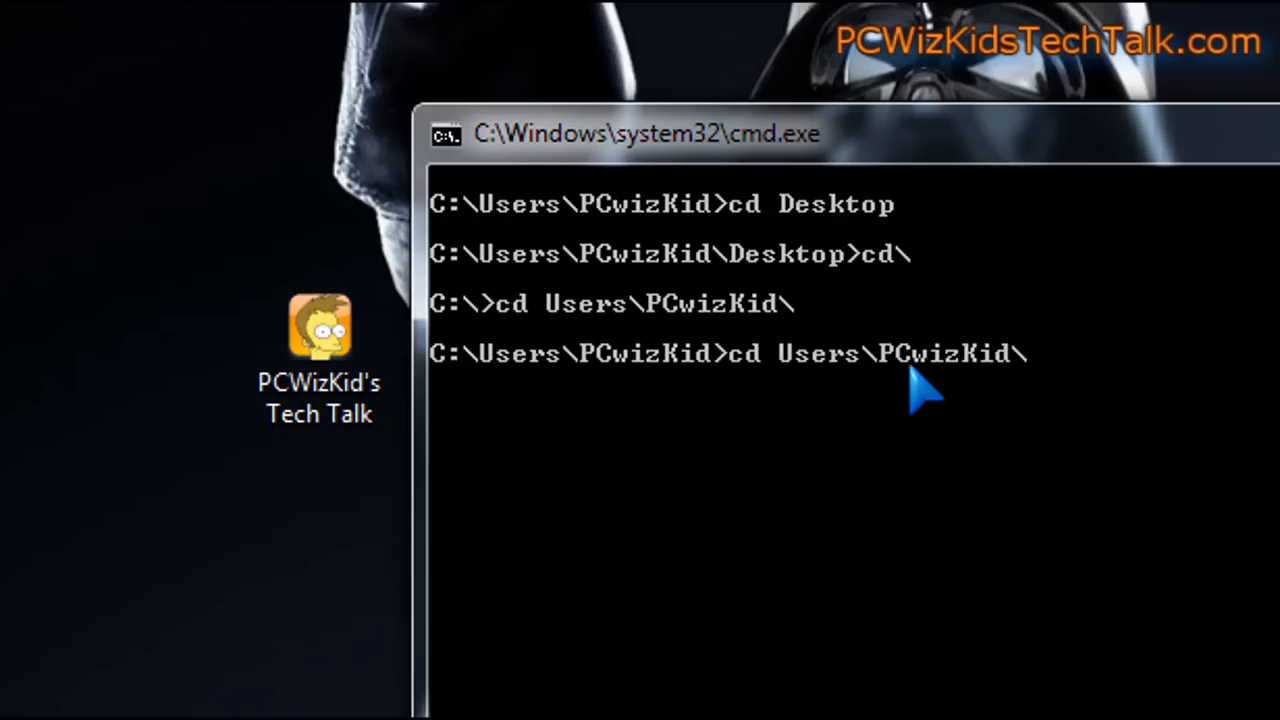
Clear the fully recalled cd Users\PCwizKid\ line from the prompt.
{"action": "key", "text": "Return"}
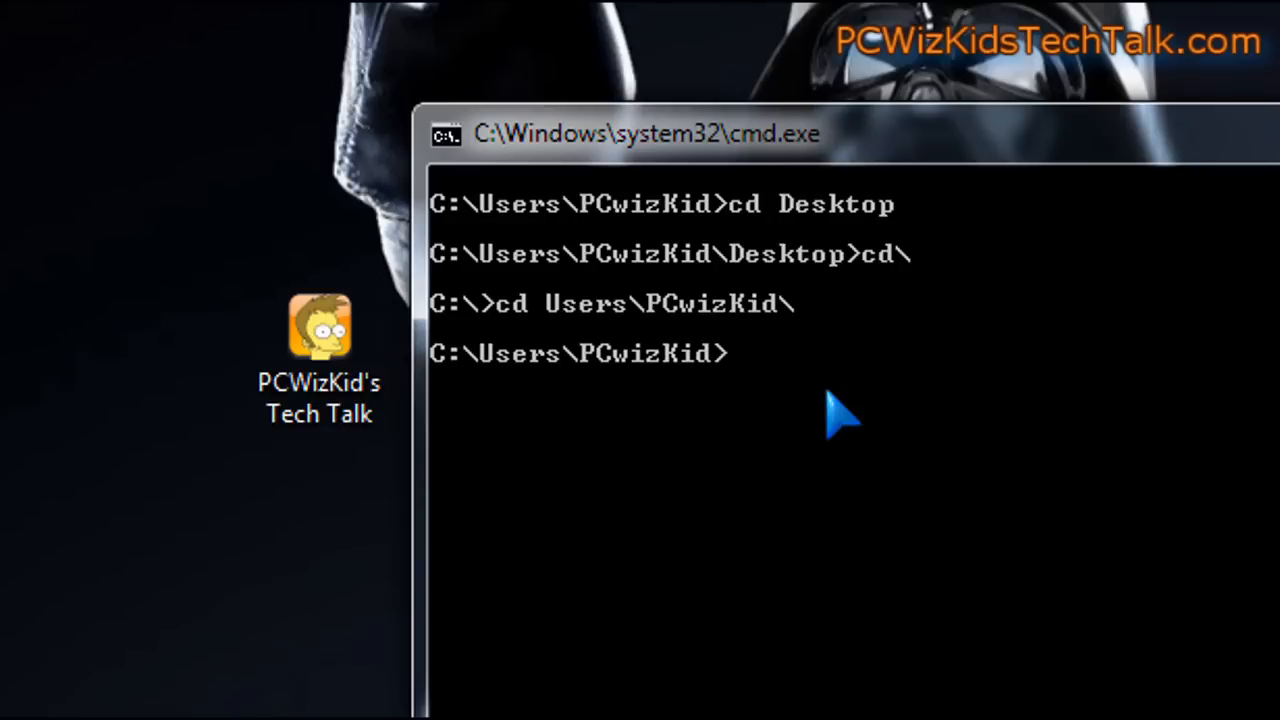
Show the F7 history popup listing eight commands, dir through cd Users\PCwizKid\.
{"action": "key", "text": "f7"}
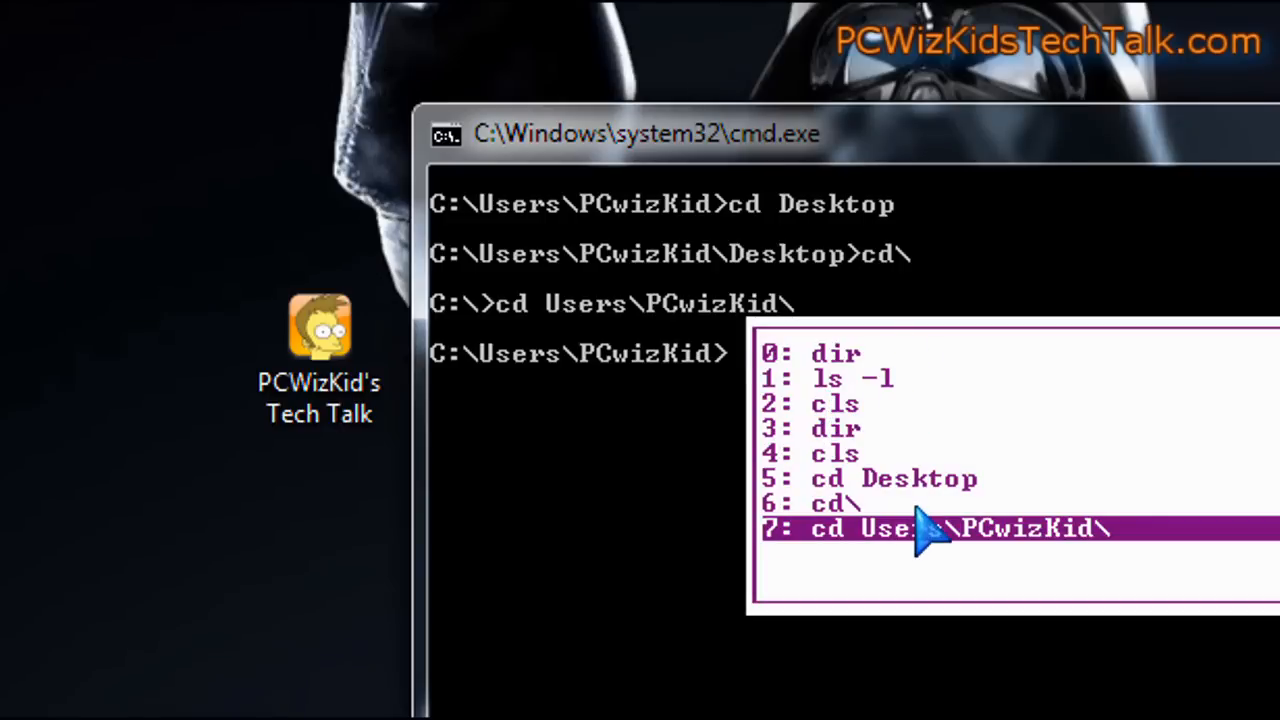
{"action": "mouse_move", "coordinate": [930, 390]}
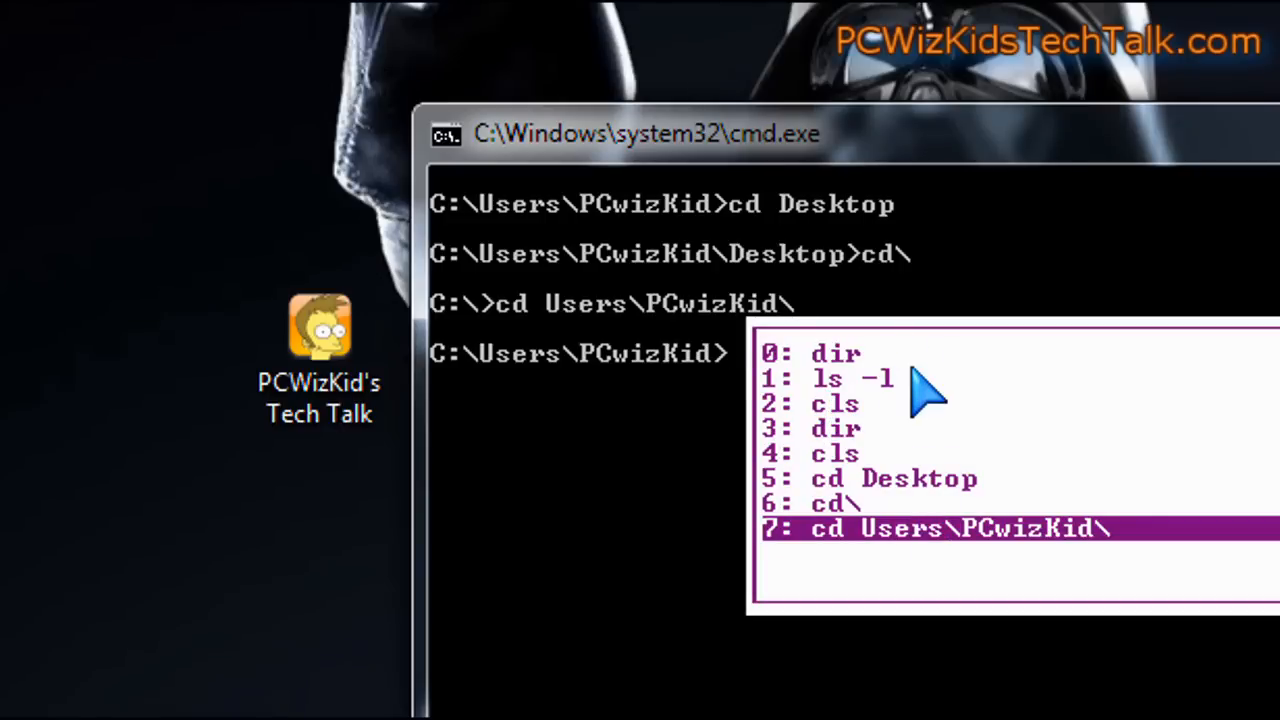
{"action": "mouse_move", "coordinate": [935, 478]}
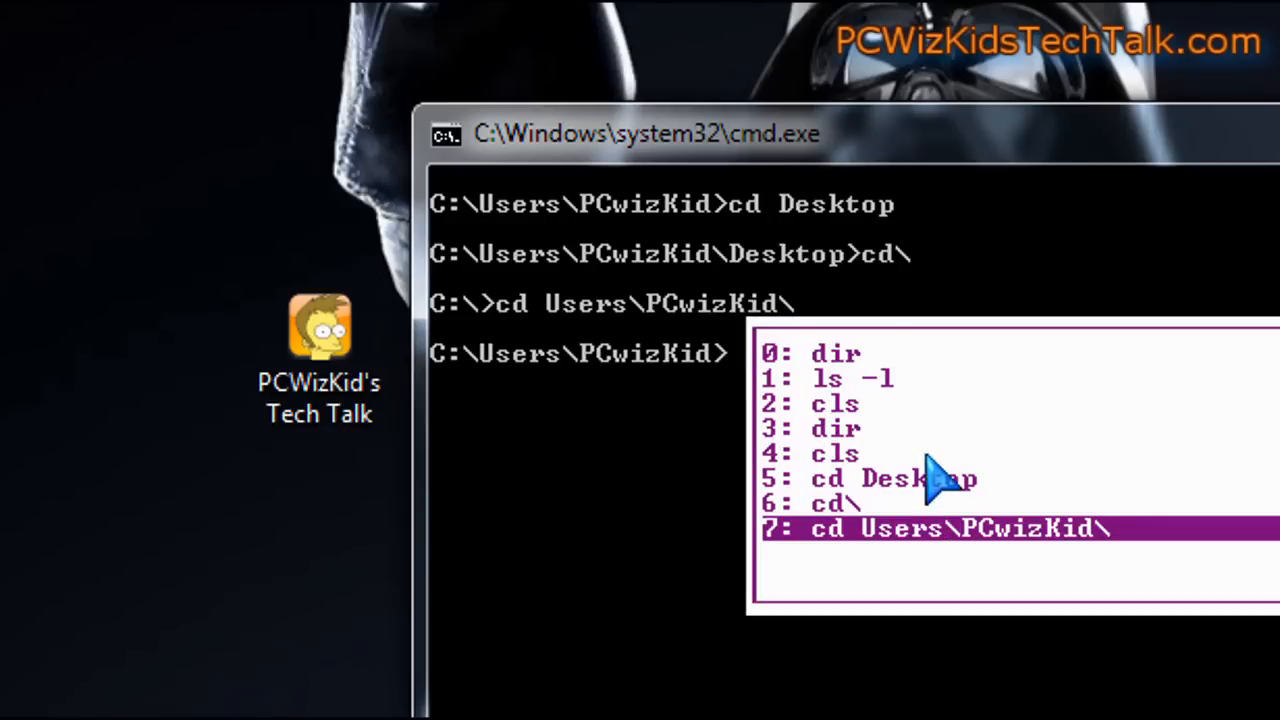